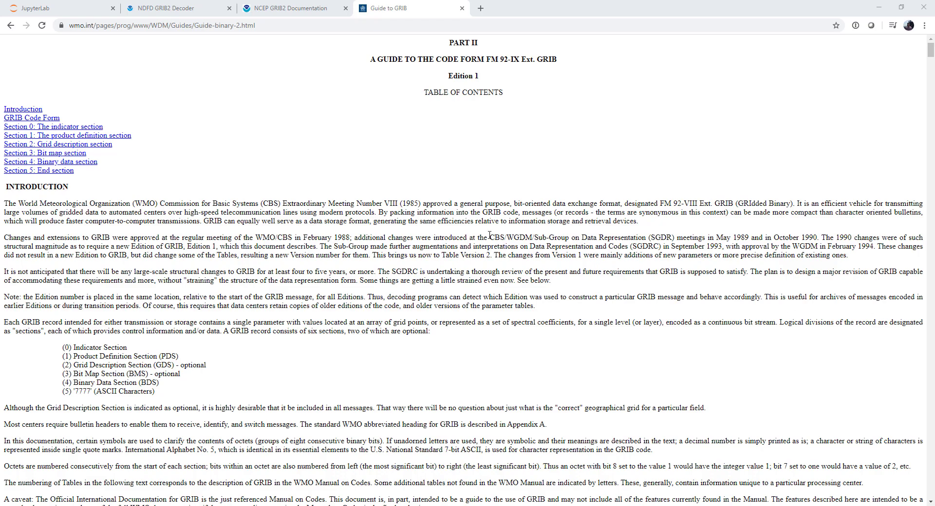
Step: Scroll down and back up through the WMO Guide to GRIB page to finish reading
{"action": "scroll", "scroll_direction": "down", "scroll_amount": 3}
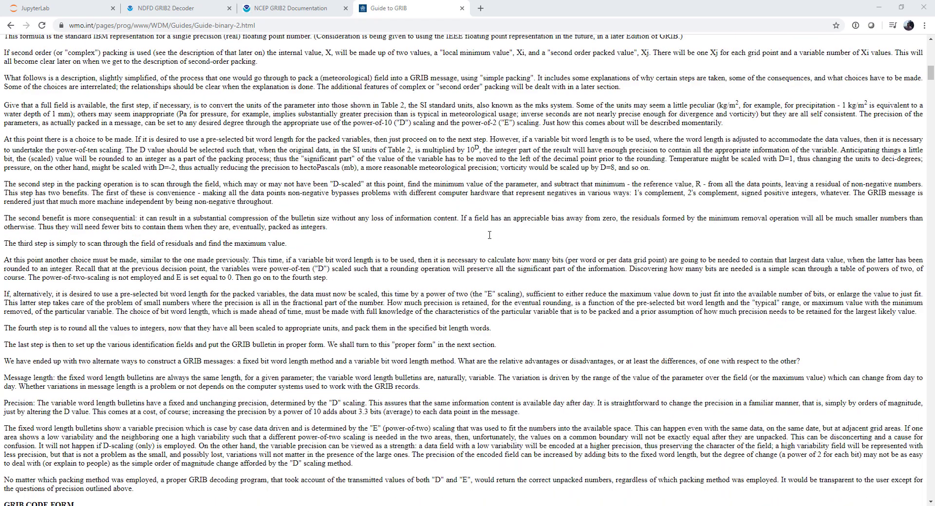
{"action": "scroll", "scroll_direction": "down", "scroll_amount": 3}
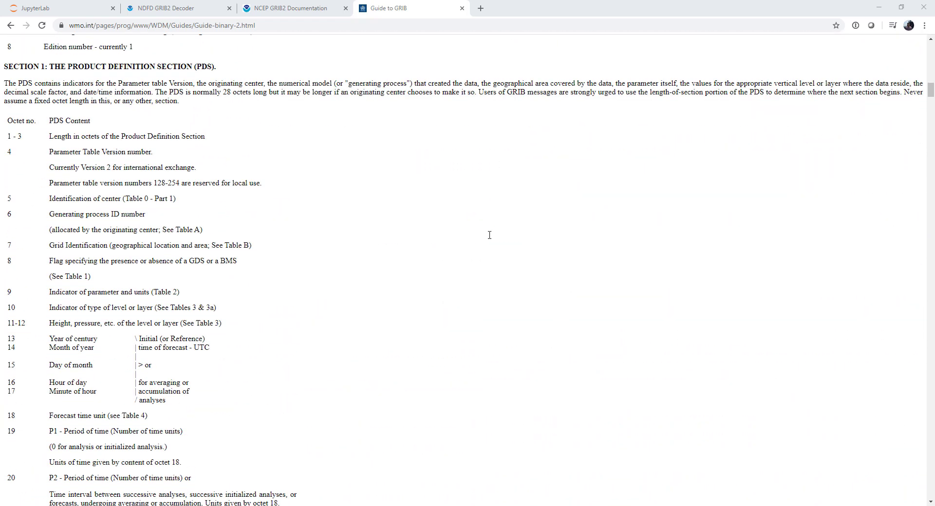
{"action": "scroll", "scroll_direction": "up", "scroll_amount": 3}
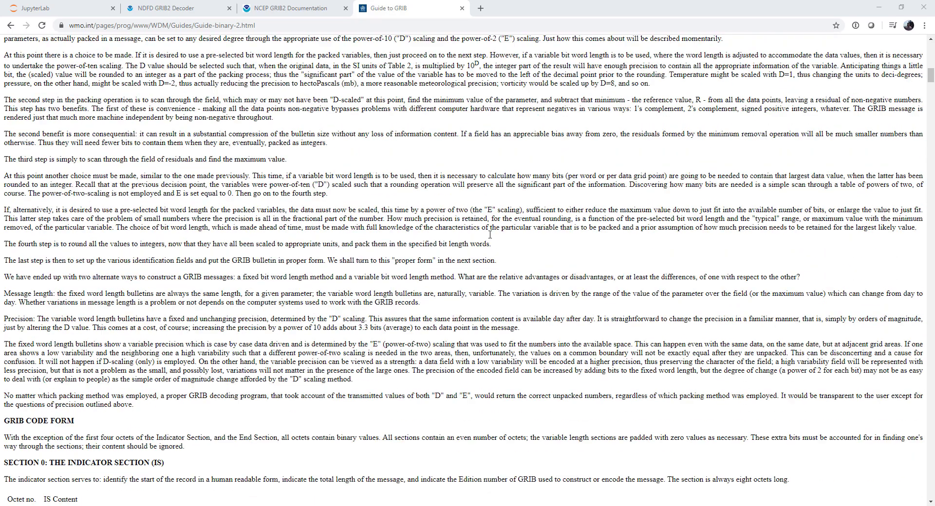
{"action": "scroll", "scroll_direction": "up", "scroll_amount": 3}
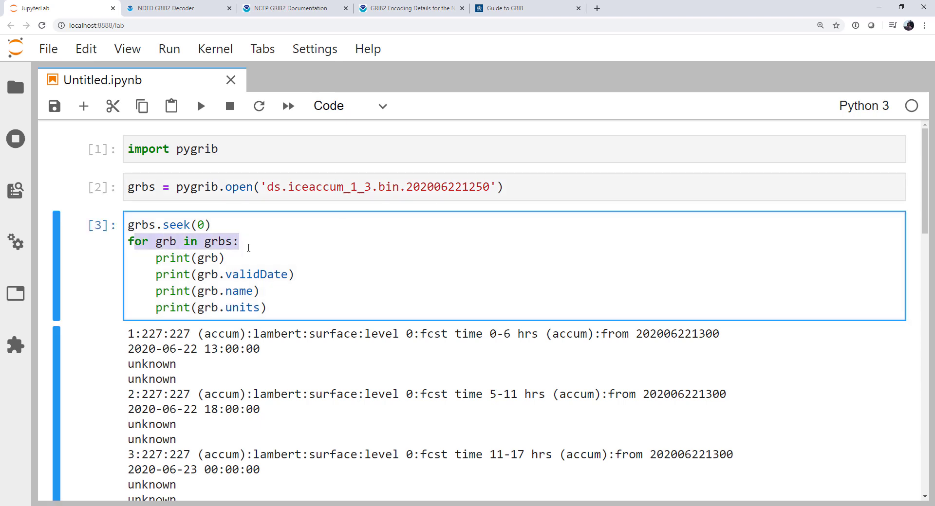
{"action": "left_click", "coordinate": [210, 258]}
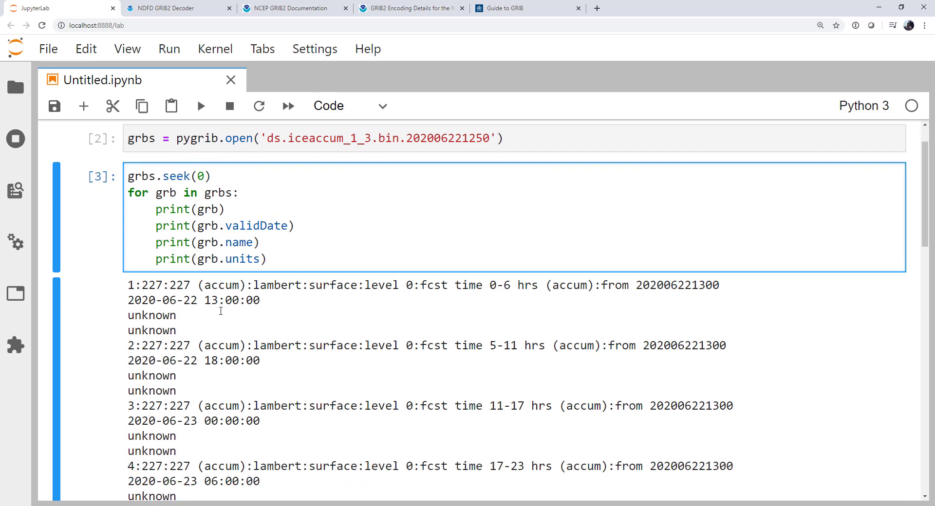
{"action": "mouse_move", "coordinate": [139, 292]}
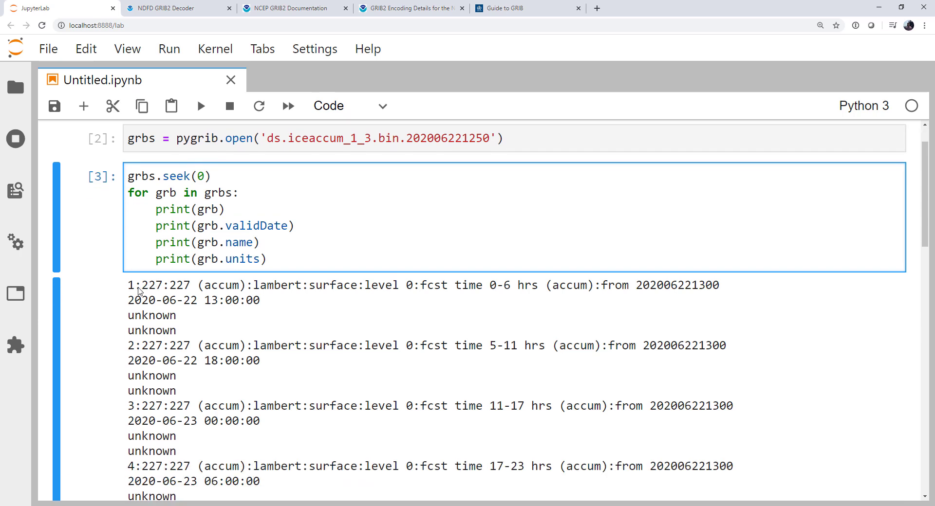
{"action": "mouse_move", "coordinate": [331, 292]}
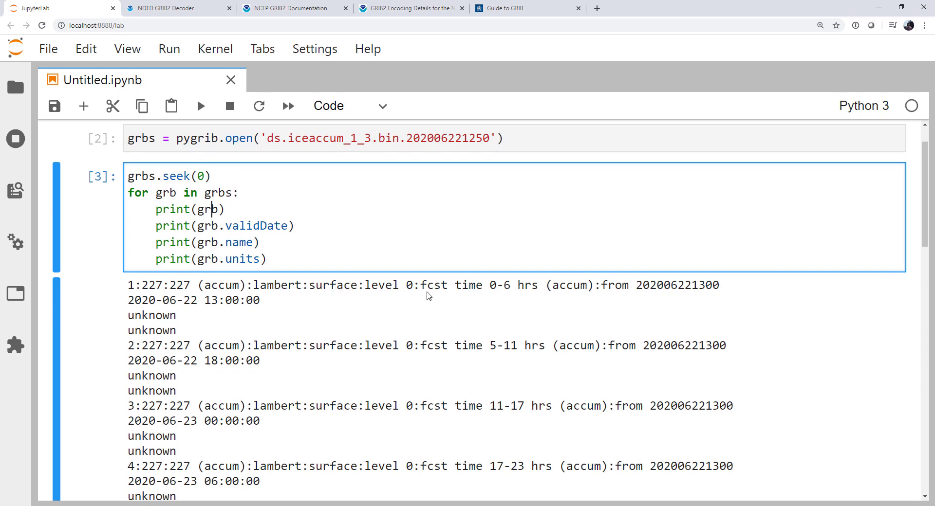
{"action": "mouse_move", "coordinate": [539, 298]}
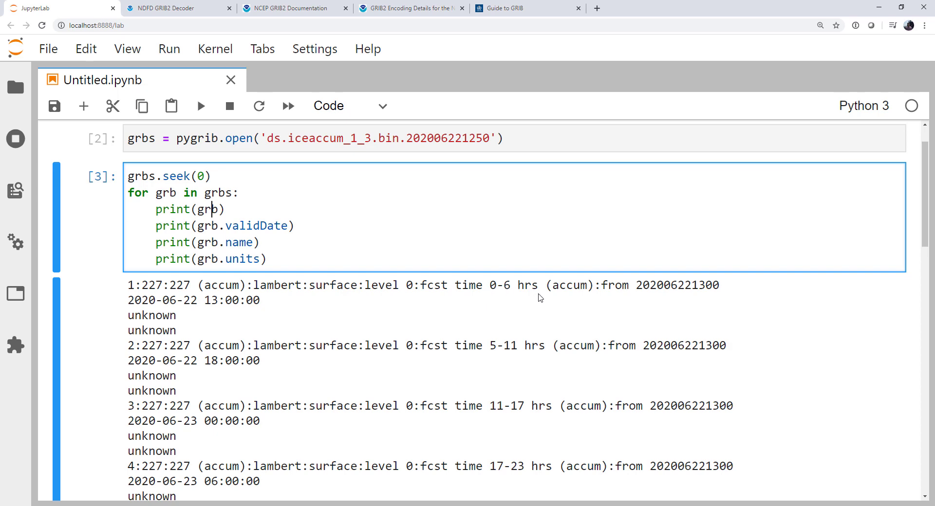
{"action": "mouse_move", "coordinate": [562, 282]}
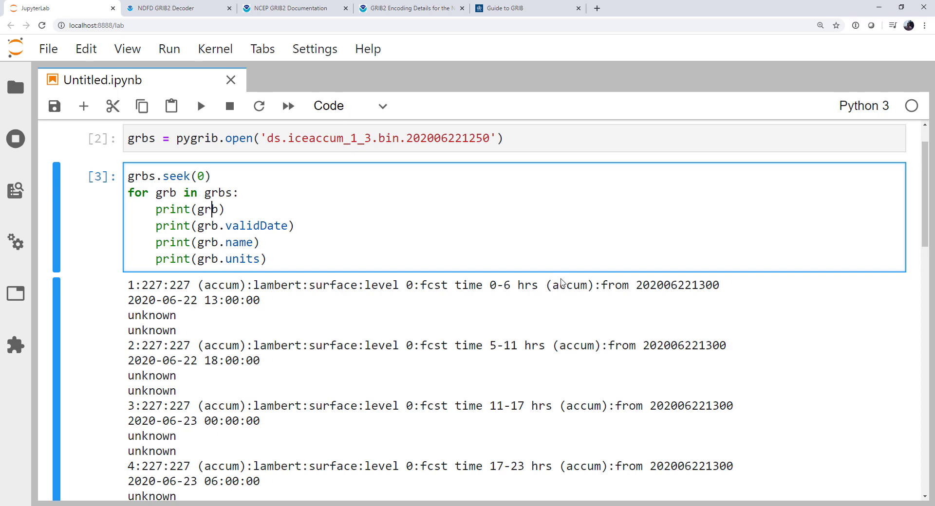
{"action": "mouse_move", "coordinate": [336, 248]}
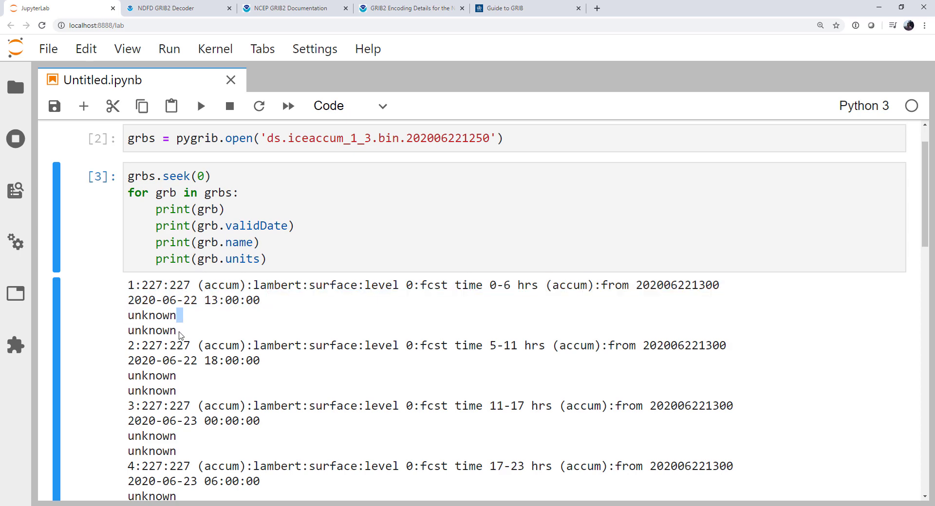
{"action": "double_click", "coordinate": [151, 330]}
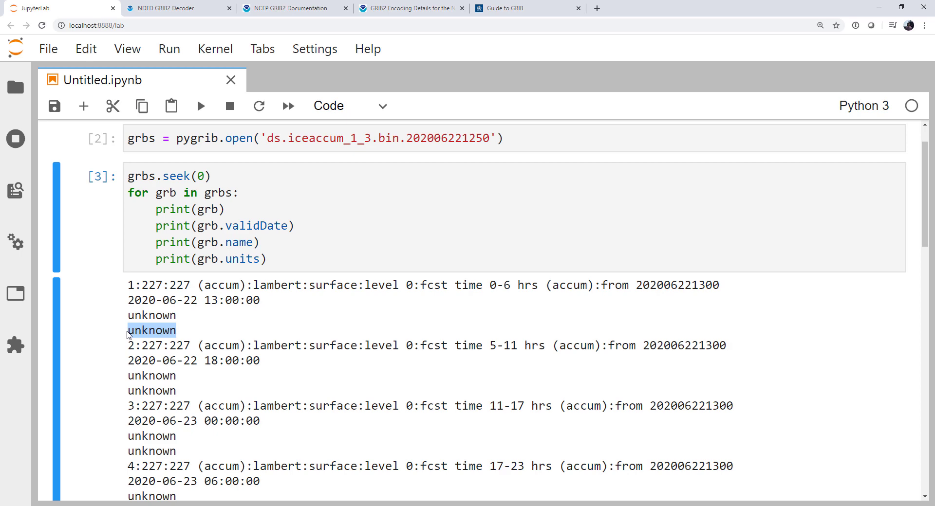
{"action": "mouse_move", "coordinate": [219, 322]}
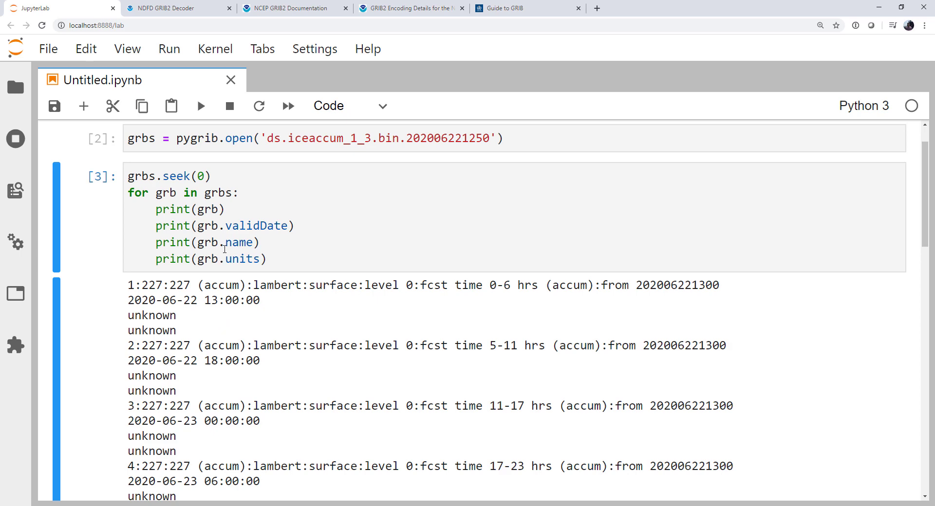
Step: Switch to the GRIB2 Encoding Details page and scroll to the Weather Type, Coverage and Intensity code tables
{"action": "left_click", "coordinate": [410, 8]}
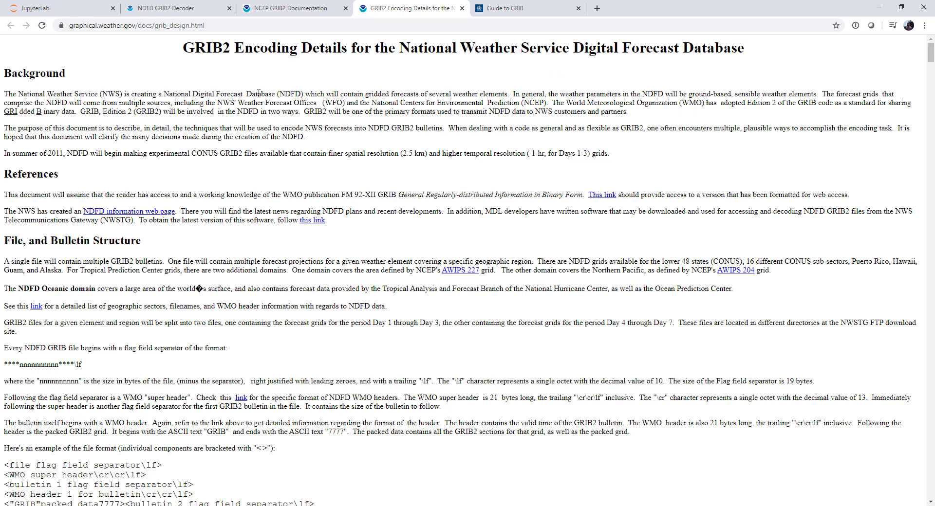
{"action": "mouse_move", "coordinate": [317, 172]}
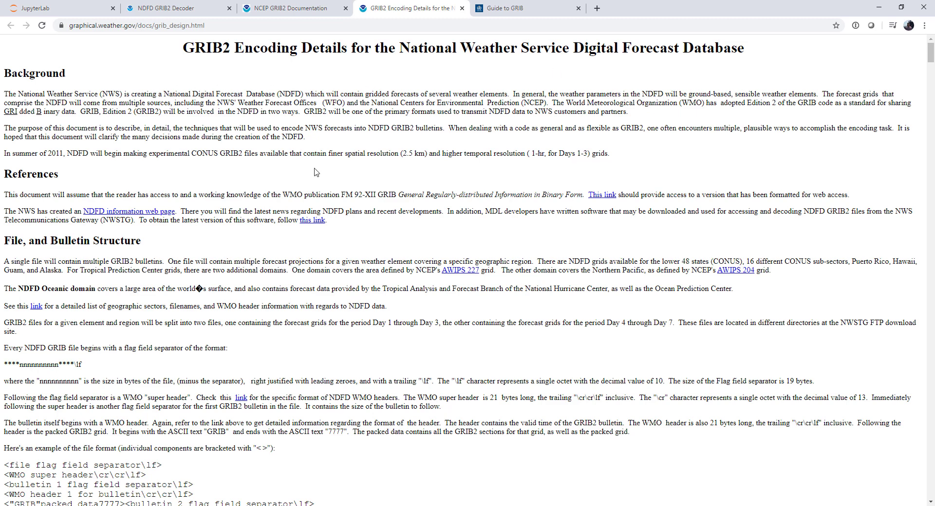
{"action": "scroll", "scroll_direction": "down", "scroll_amount": 3}
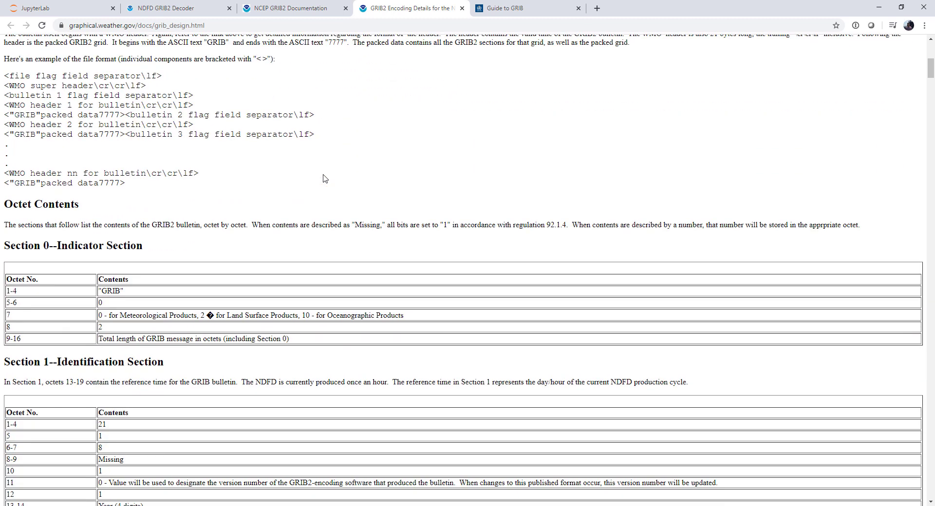
{"action": "scroll", "scroll_direction": "down", "scroll_amount": 3}
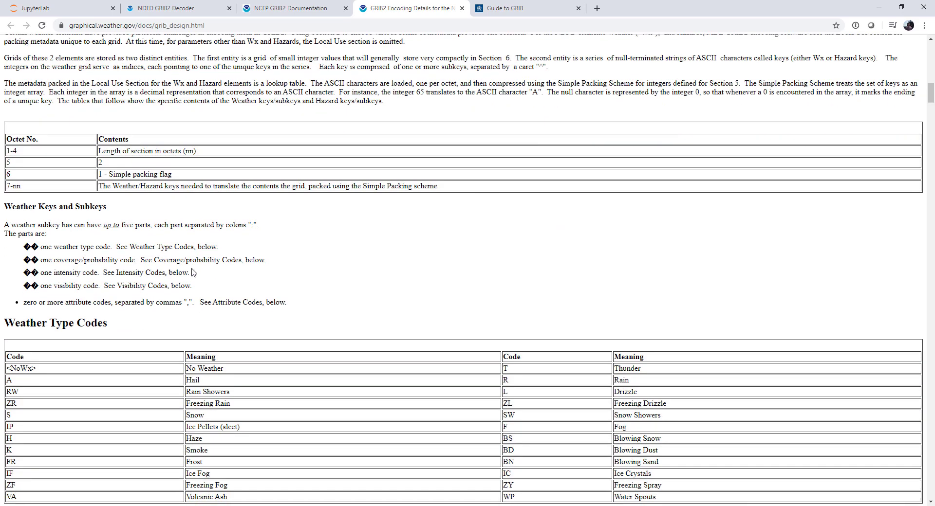
{"action": "scroll", "scroll_direction": "down", "scroll_amount": 3}
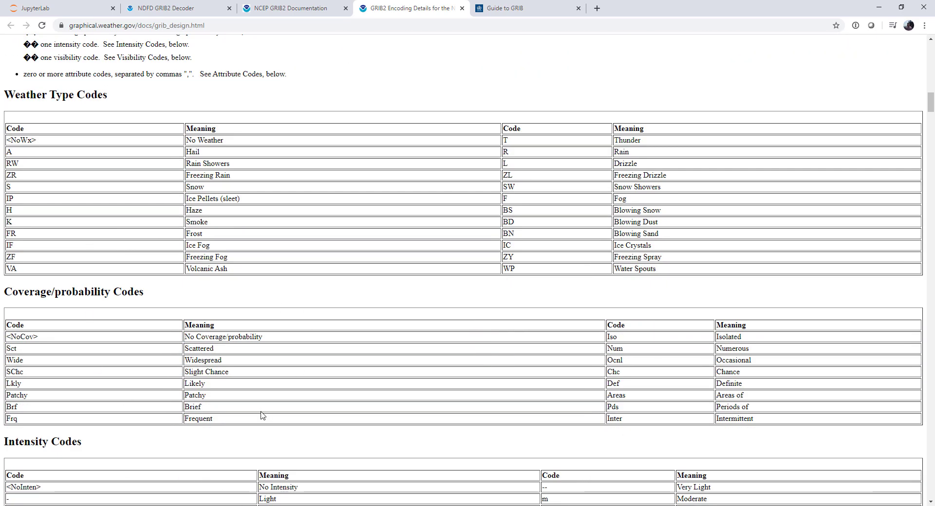
{"action": "scroll", "scroll_direction": "down", "scroll_amount": 3}
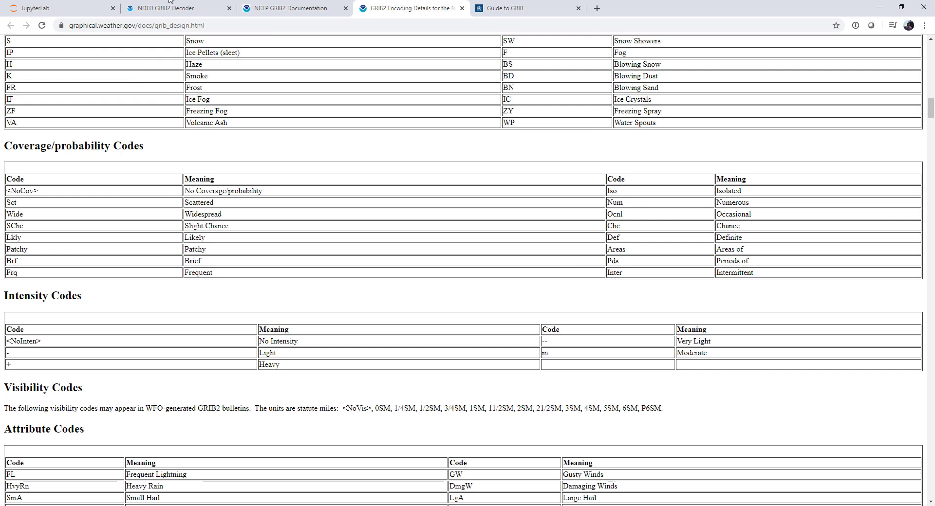
{"action": "mouse_move", "coordinate": [292, 8]}
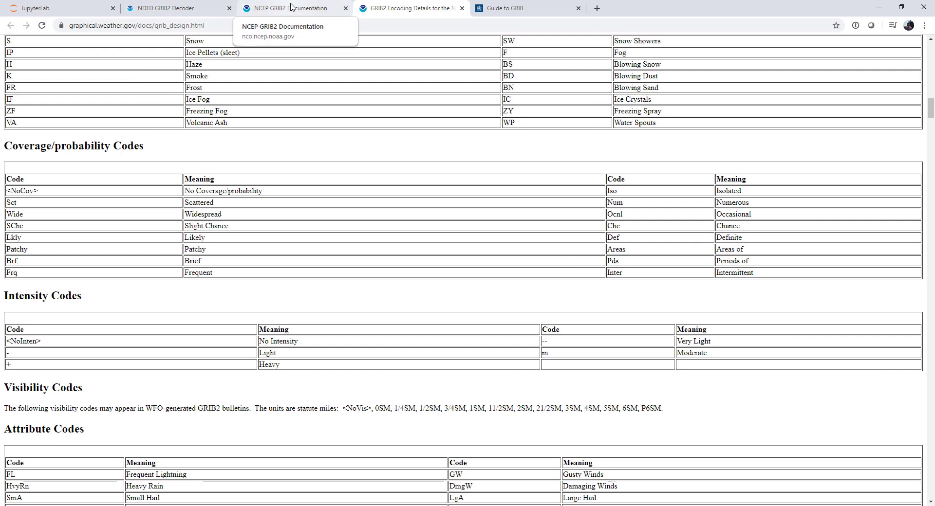
Step: Switch to the NDFD GRIB2 Decoder page showing the About the degrib overview
{"action": "left_click", "coordinate": [160, 8]}
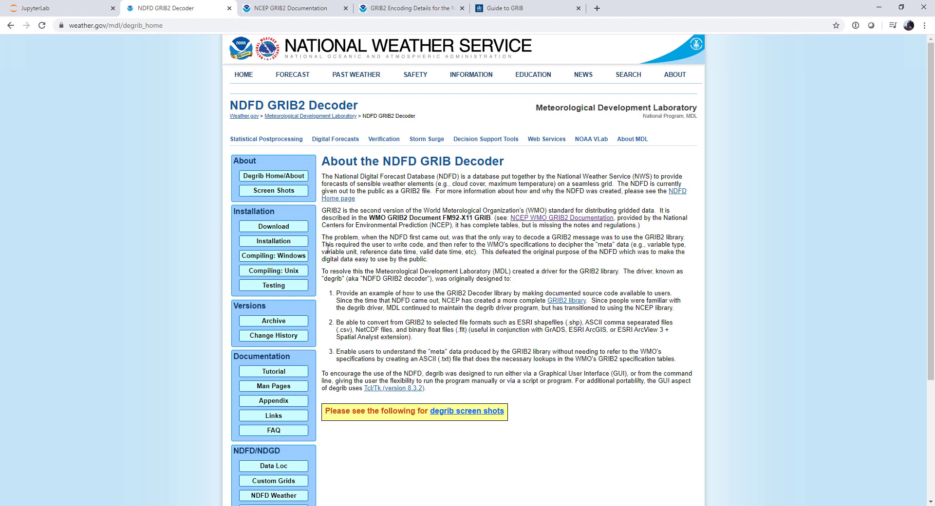
{"action": "mouse_move", "coordinate": [273, 226]}
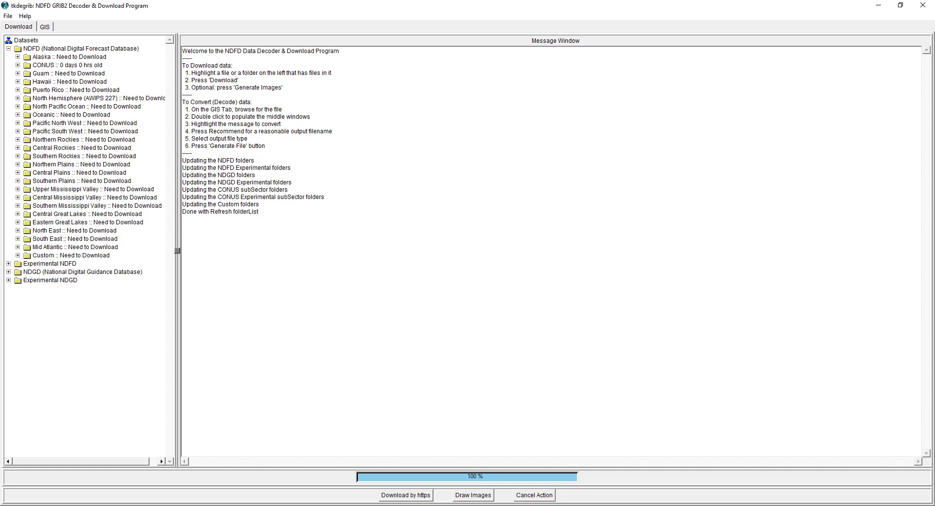
{"action": "mouse_move", "coordinate": [15, 104]}
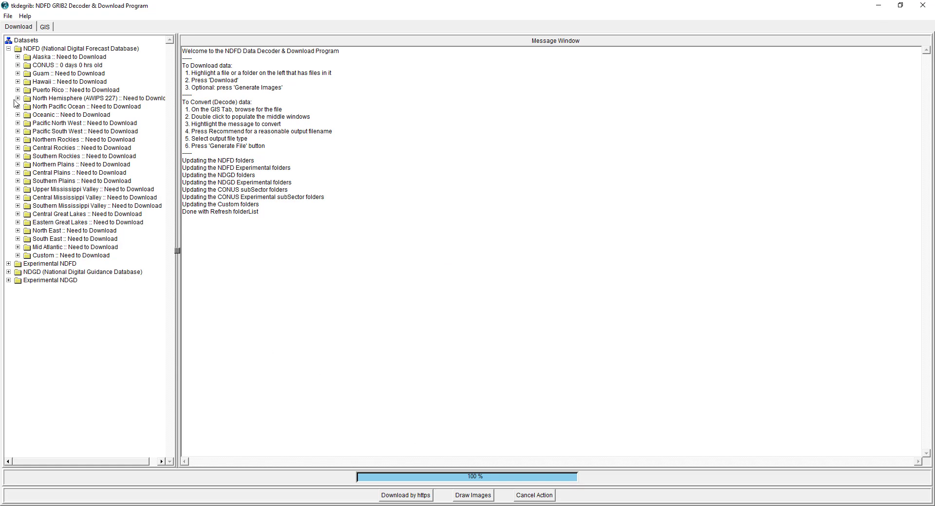
Step: Expand CONUS then Days1-3 in the Datasets tree to list its forecast elements
{"action": "left_click", "coordinate": [18, 65]}
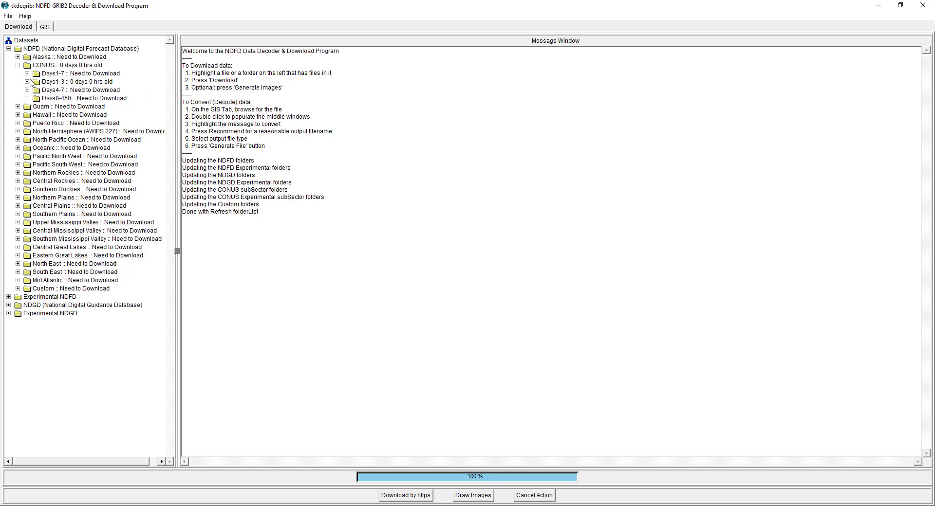
{"action": "left_click", "coordinate": [28, 82]}
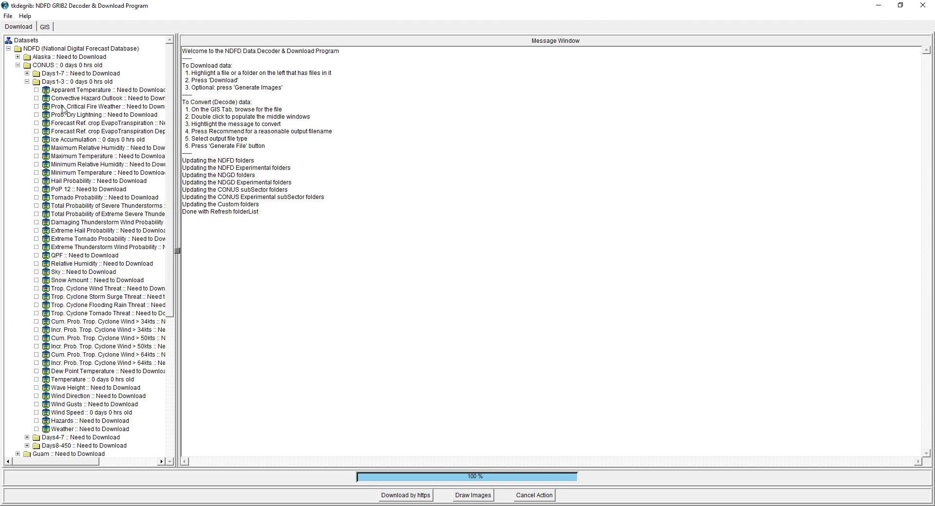
{"action": "mouse_move", "coordinate": [86, 243]}
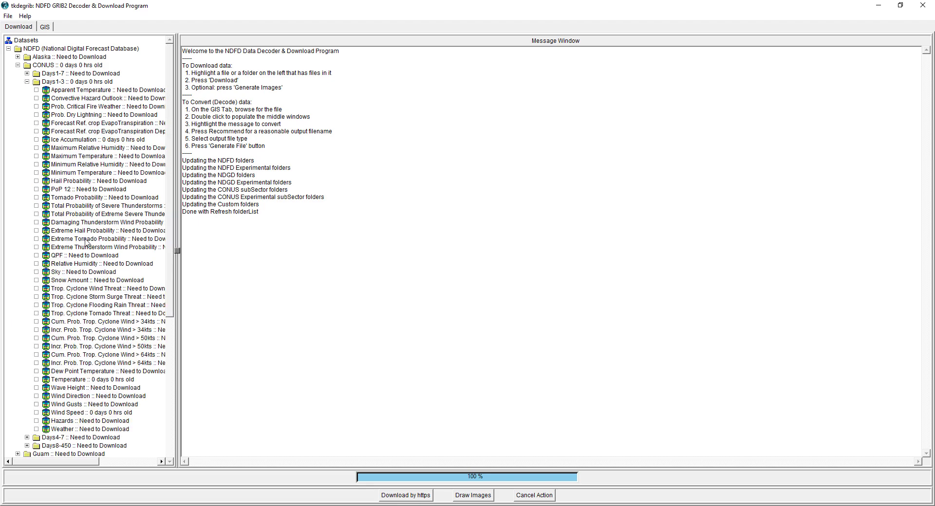
{"action": "mouse_move", "coordinate": [98, 353]}
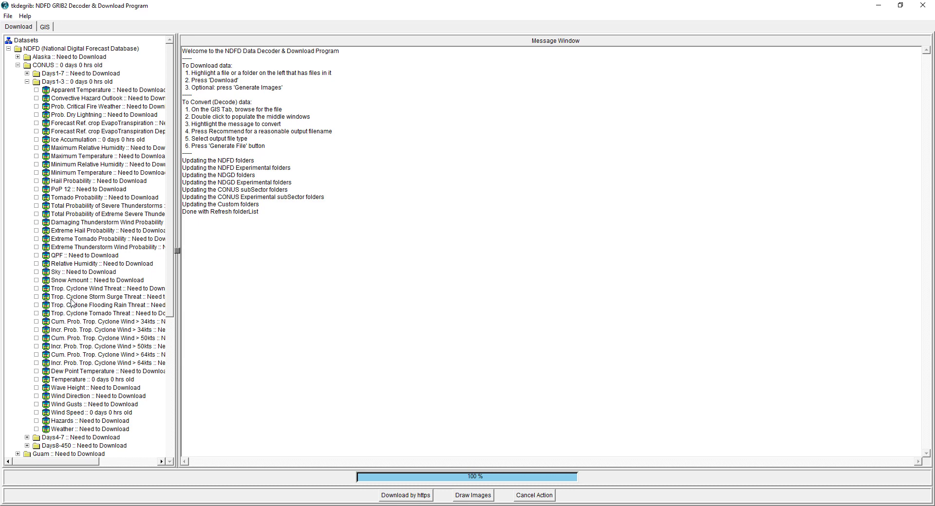
{"action": "mouse_move", "coordinate": [47, 48]}
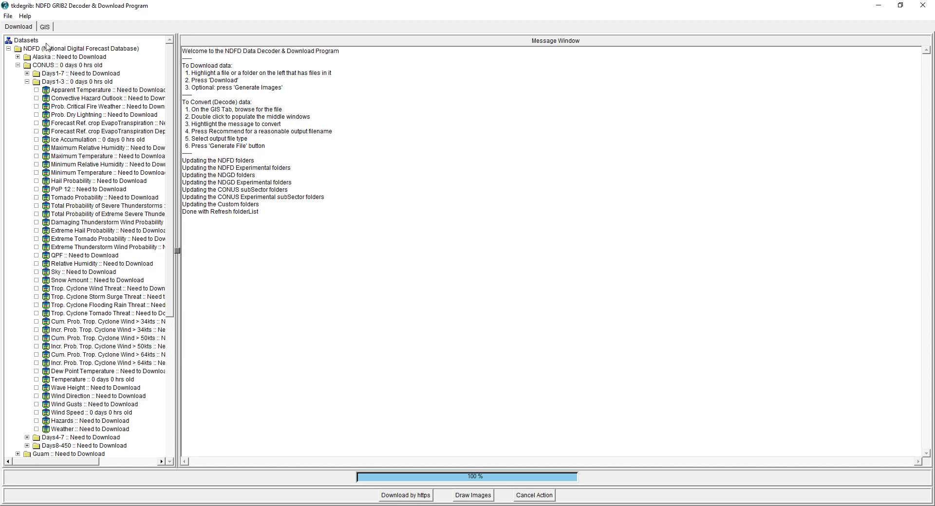
Step: On the GIS tab, browse C: > Users > Desktop > metpy_mondays and confirm that folder
{"action": "left_click", "coordinate": [44, 27]}
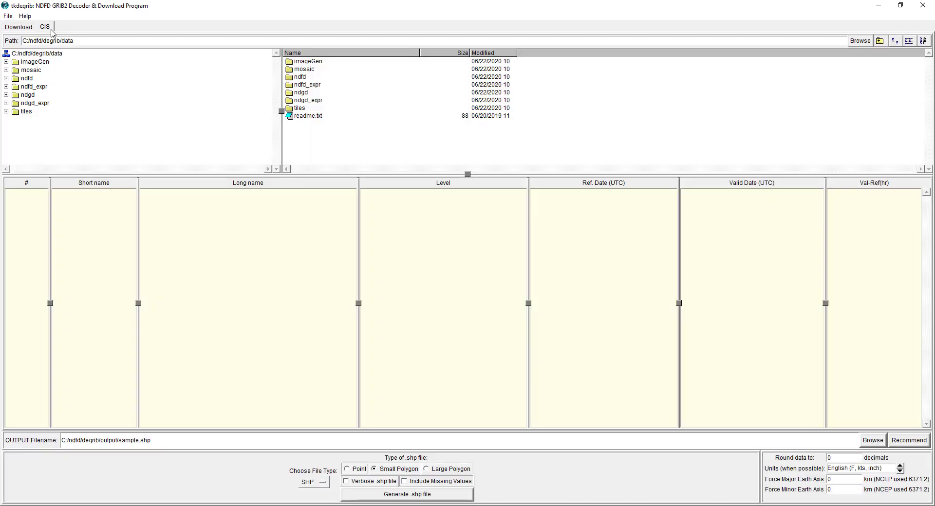
{"action": "mouse_move", "coordinate": [767, 68]}
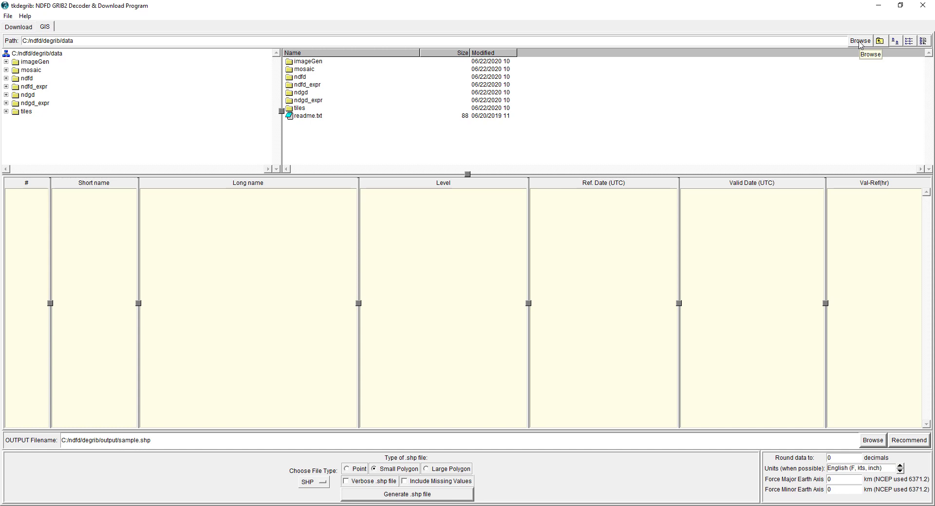
{"action": "left_click", "coordinate": [859, 41]}
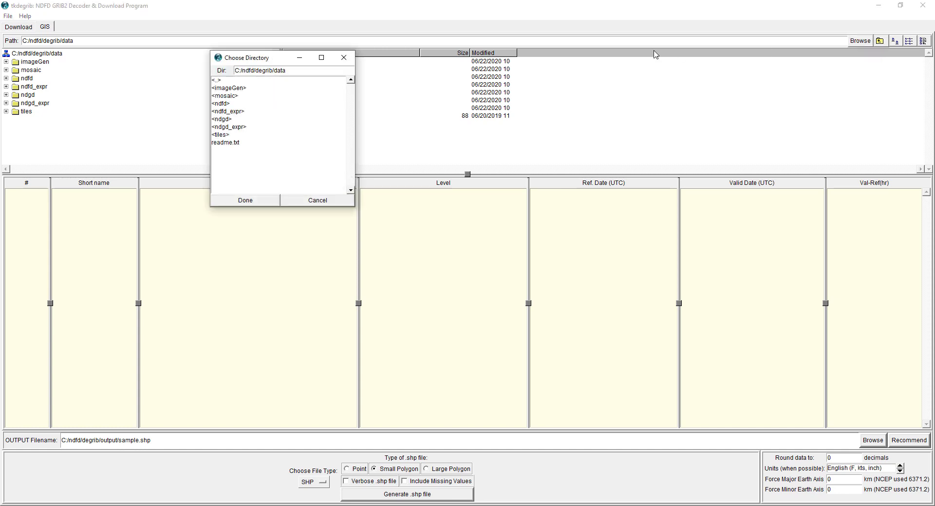
{"action": "double_click", "coordinate": [247, 70]}
{"action": "type", "text": "C:/"}
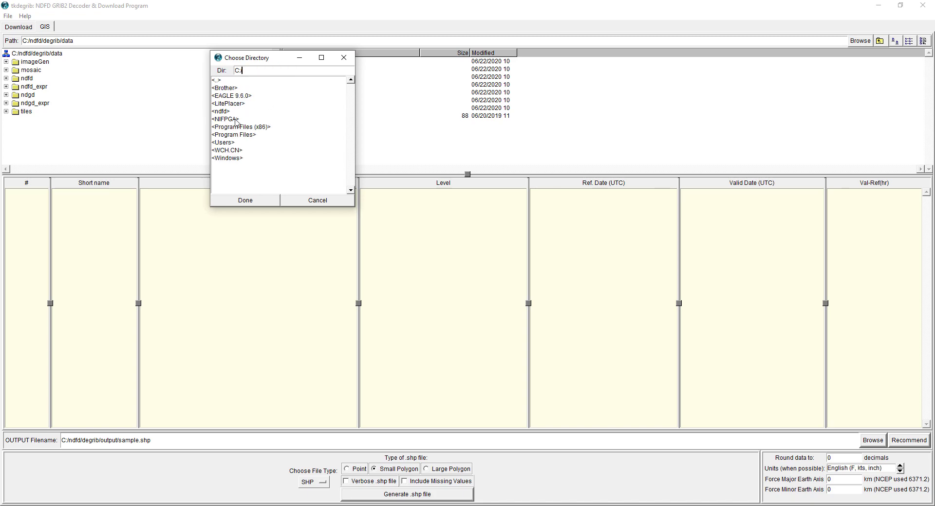
{"action": "mouse_move", "coordinate": [240, 149]}
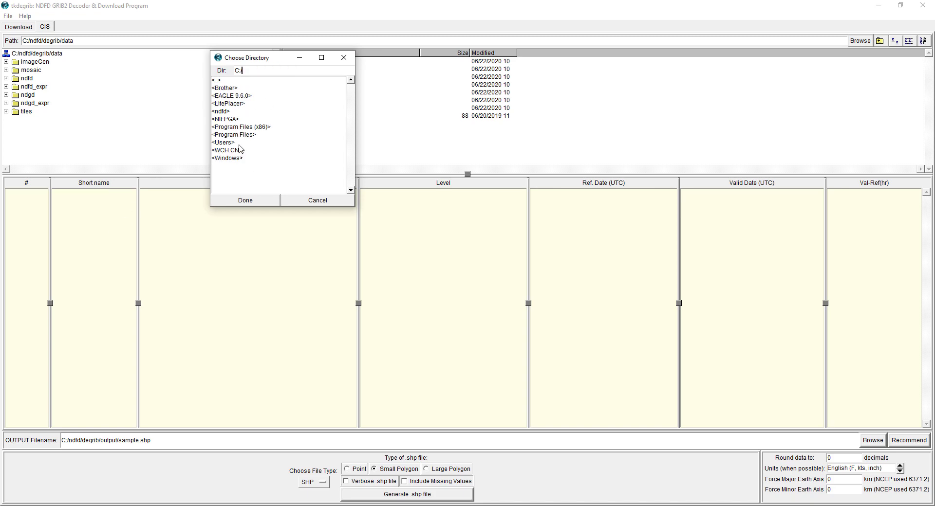
{"action": "double_click", "coordinate": [222, 142]}
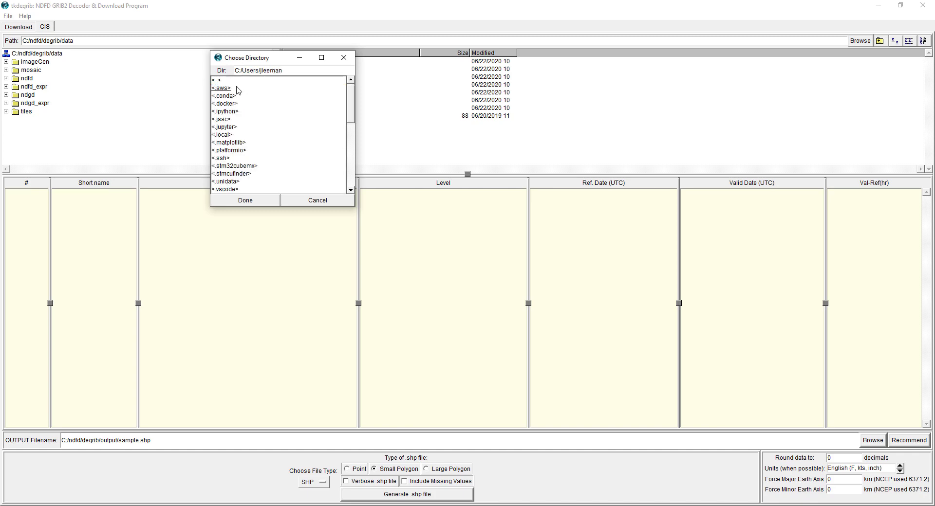
{"action": "scroll", "scroll_direction": "down", "scroll_amount": 3}
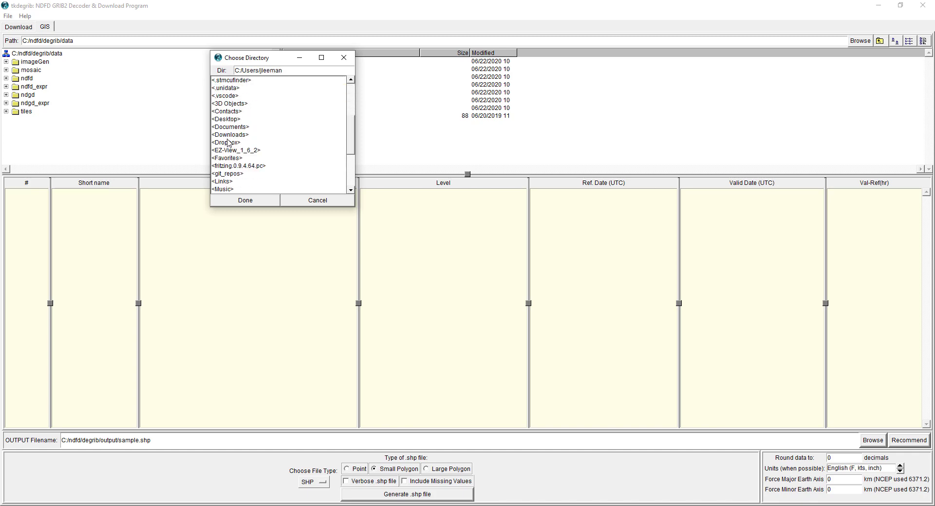
{"action": "double_click", "coordinate": [225, 119]}
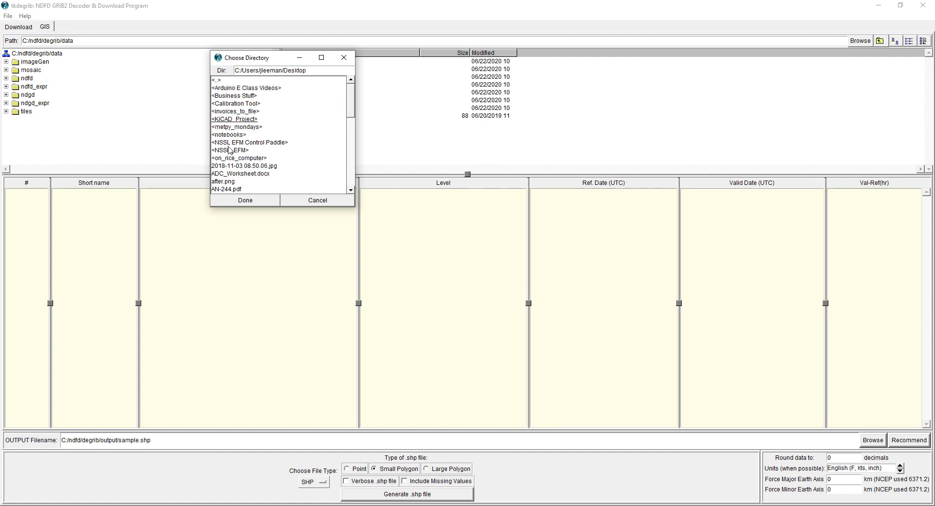
{"action": "double_click", "coordinate": [237, 127]}
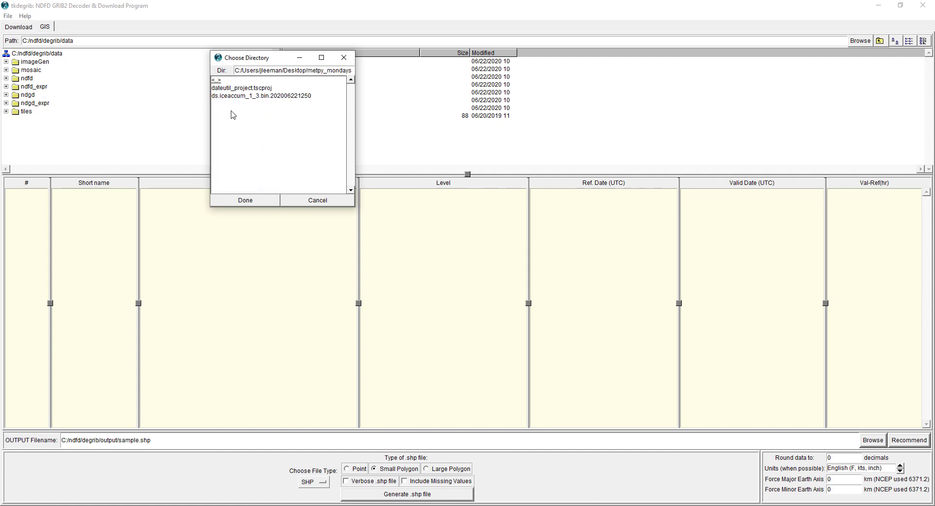
{"action": "left_click", "coordinate": [261, 97]}
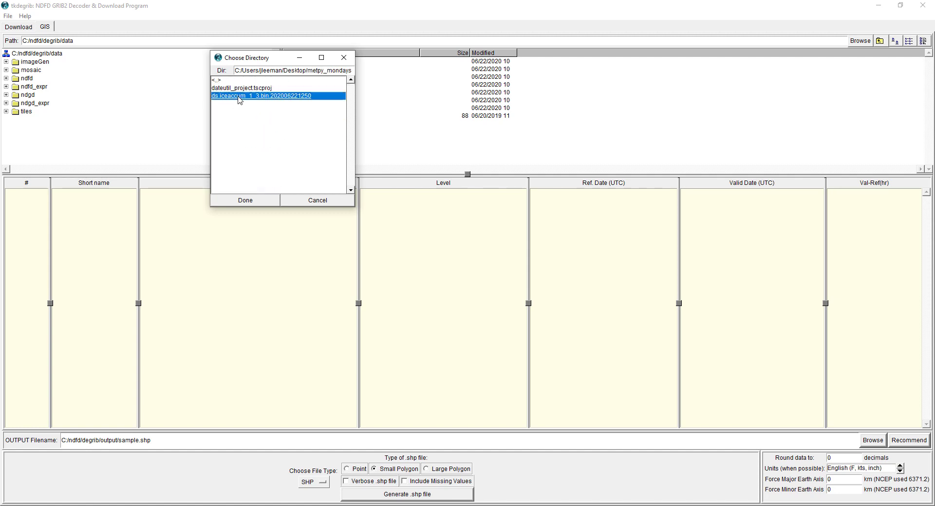
{"action": "left_click", "coordinate": [244, 199]}
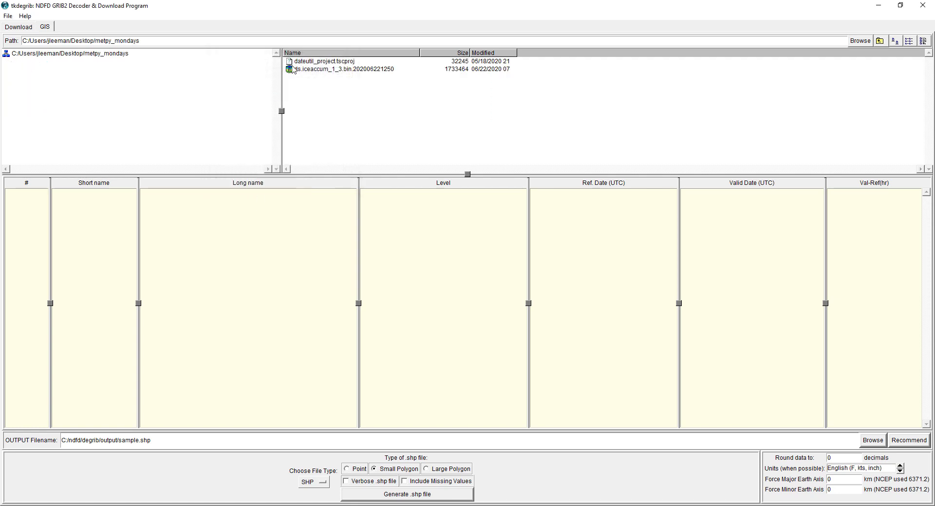
{"action": "mouse_move", "coordinate": [47, 54]}
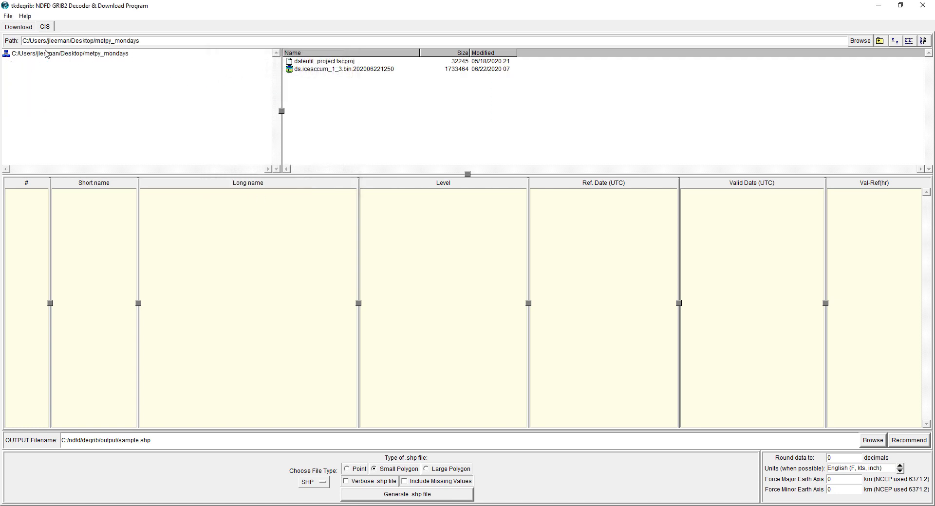
{"action": "mouse_move", "coordinate": [257, 74]}
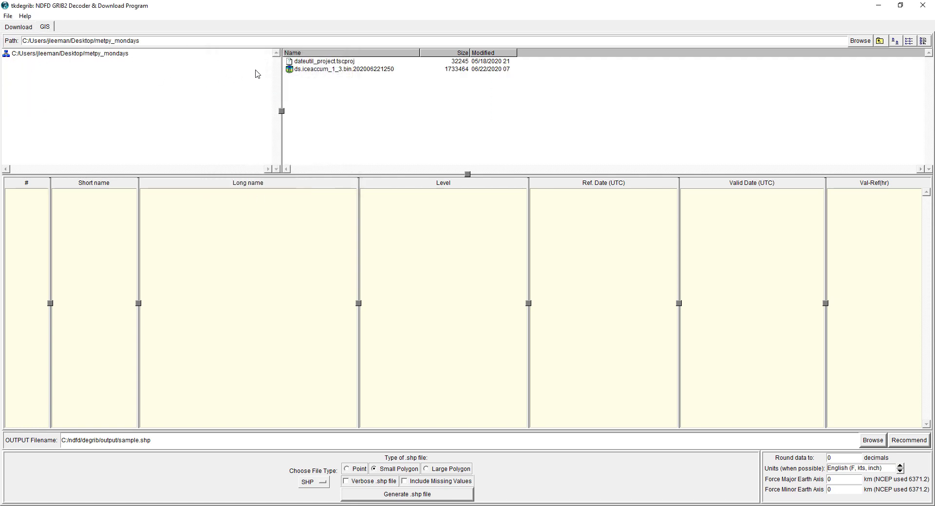
Step: Select the ds.iceaccum_1_3.bin.202006221250 ice accumulation file in the file list
{"action": "left_click", "coordinate": [341, 68]}
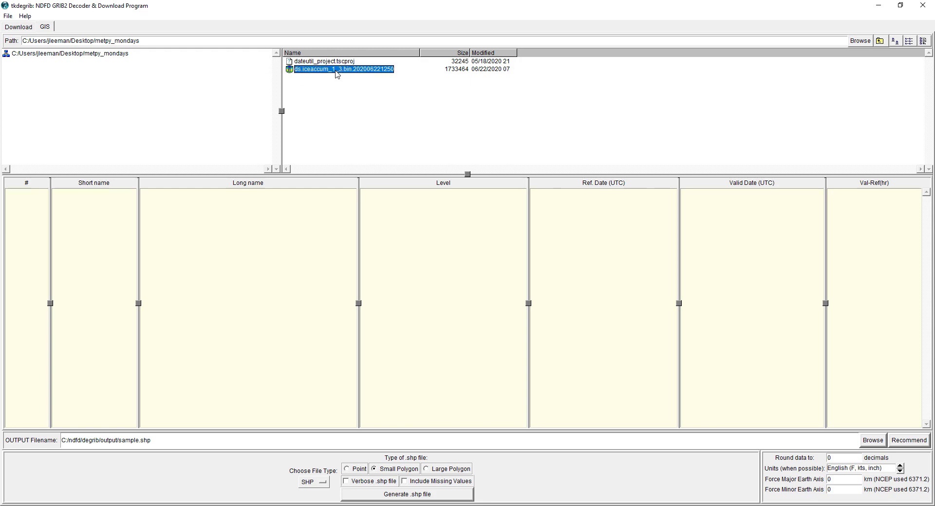
Step: Load the iceaccum file's twelve IceAccum messages into the table and select the first one
{"action": "double_click", "coordinate": [342, 69]}
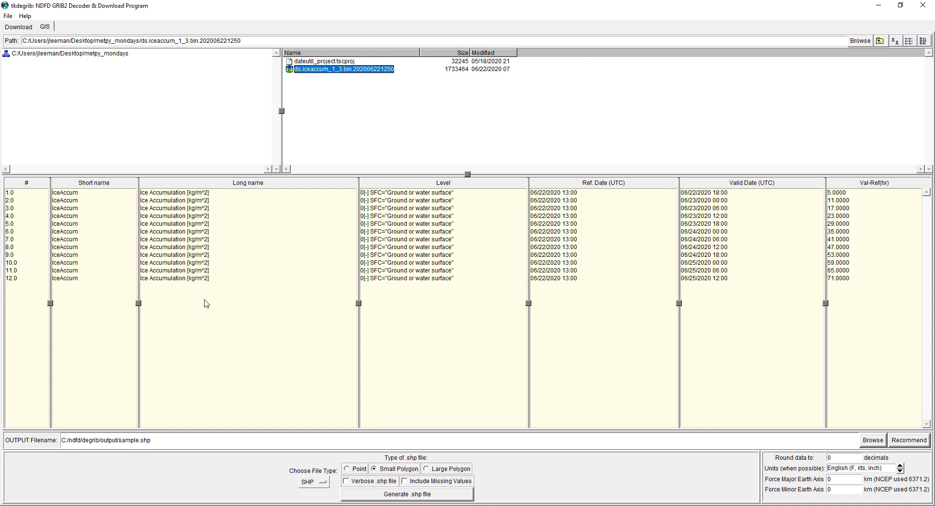
{"action": "mouse_move", "coordinate": [169, 248]}
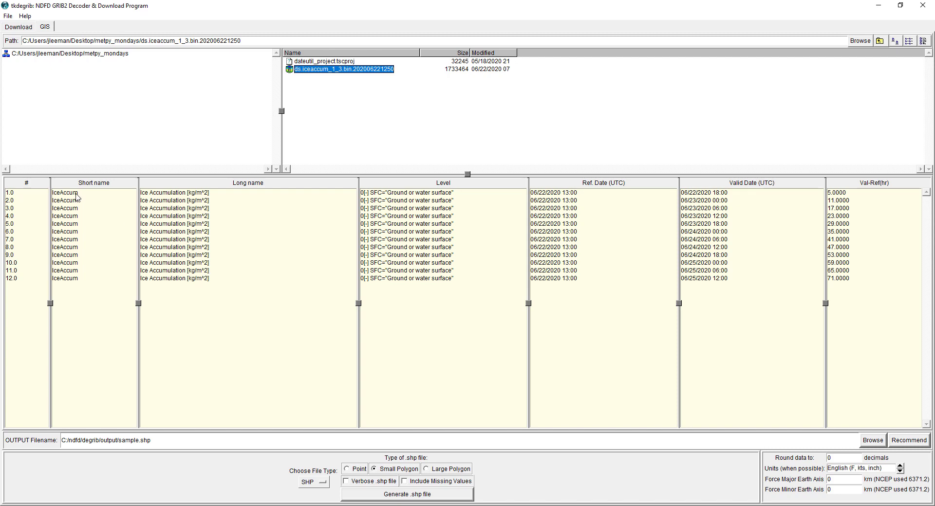
{"action": "left_click", "coordinate": [65, 191]}
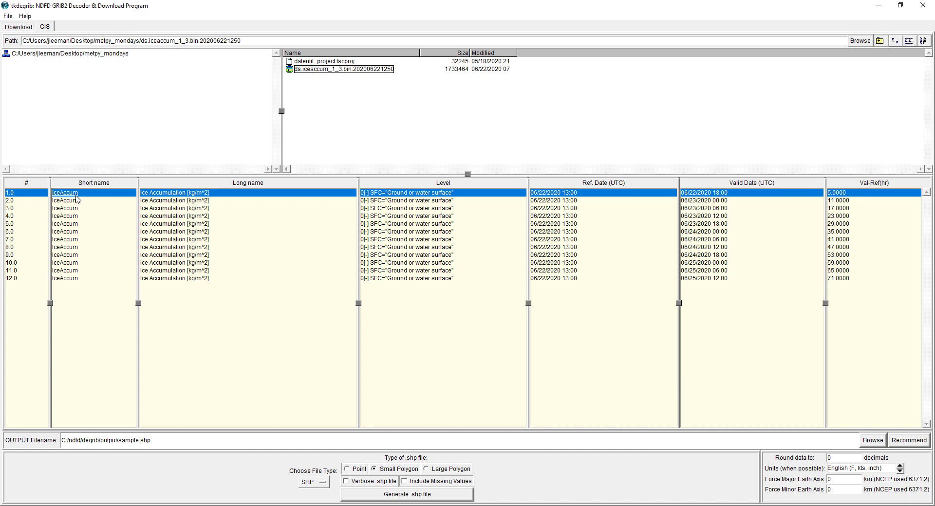
{"action": "mouse_move", "coordinate": [192, 201]}
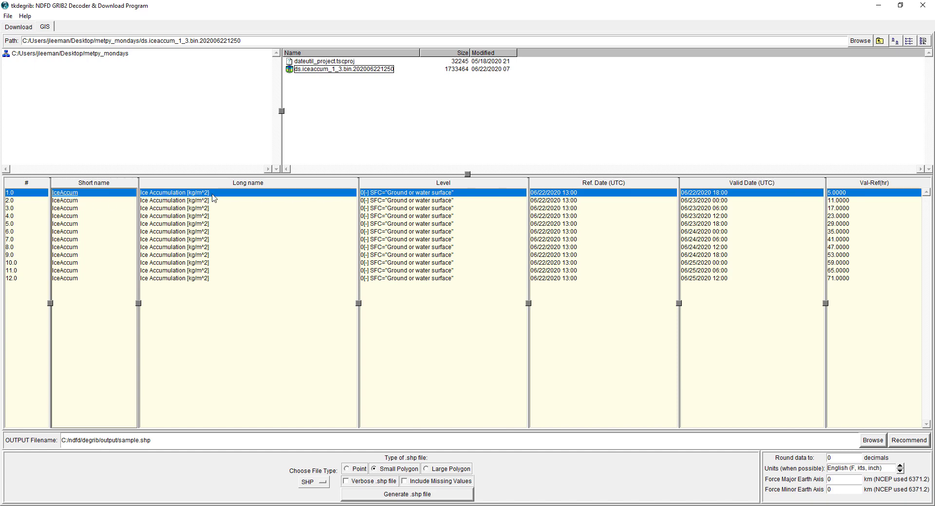
{"action": "mouse_move", "coordinate": [281, 281]}
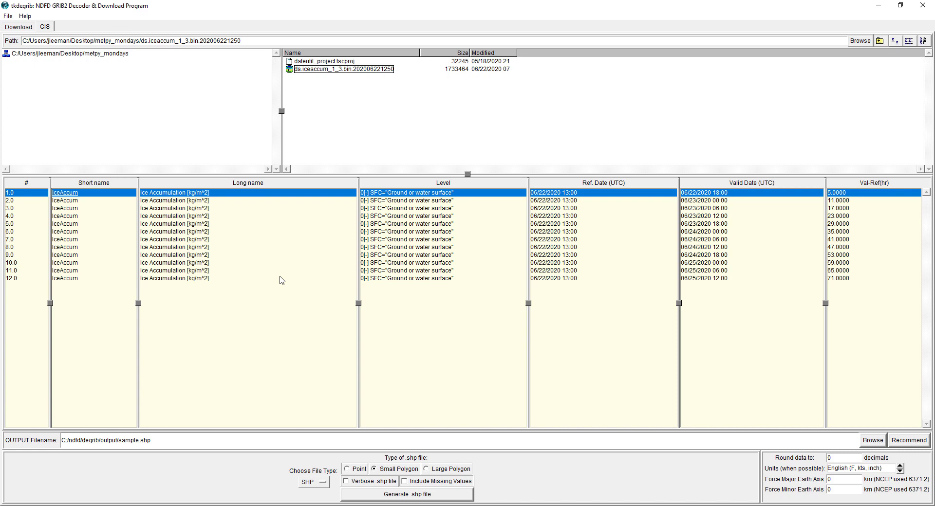
{"action": "mouse_move", "coordinate": [553, 270]}
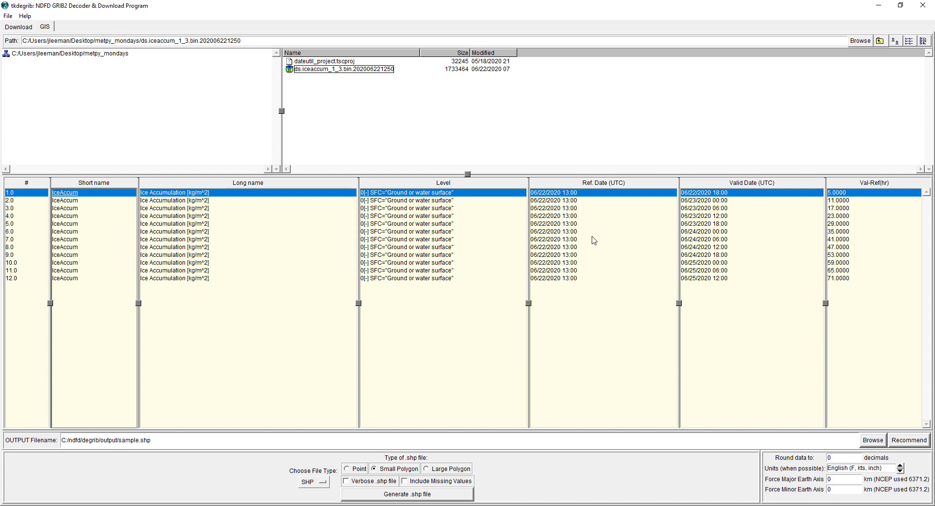
{"action": "mouse_move", "coordinate": [592, 257]}
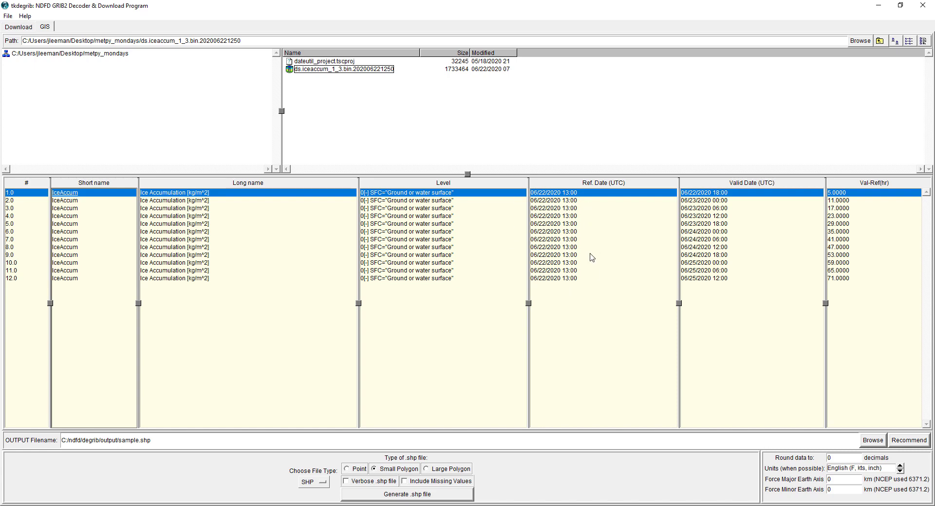
{"action": "mouse_move", "coordinate": [328, 494]}
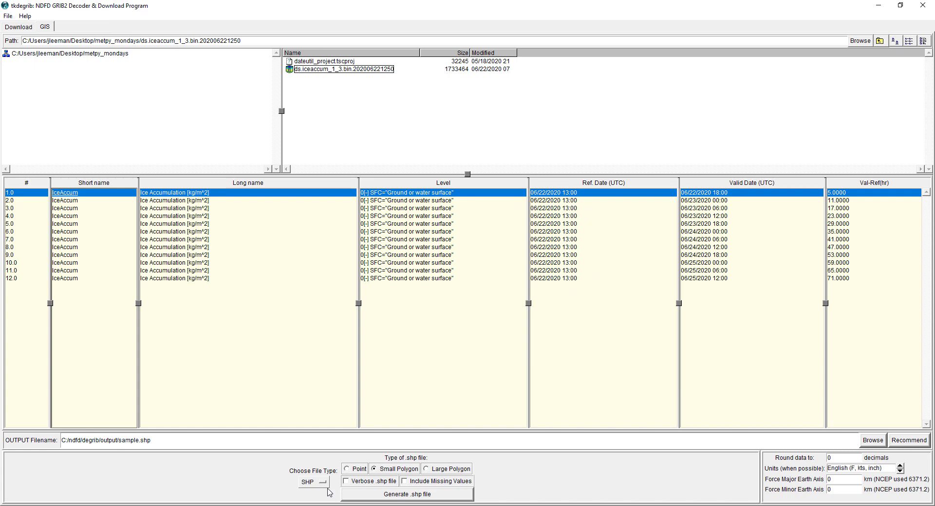
Step: Set the output file type to NetCDF with NetCDF-CF Version 3 (10/2005)
{"action": "left_click", "coordinate": [320, 482]}
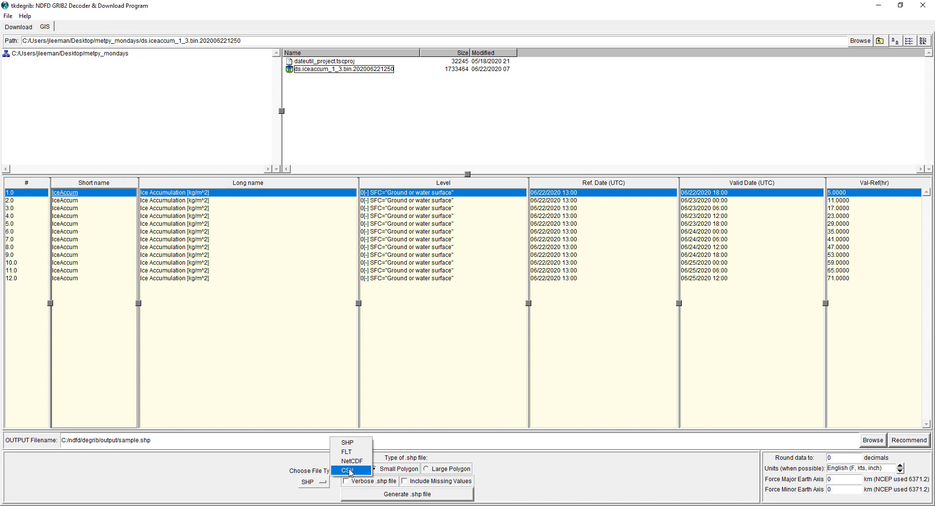
{"action": "left_click", "coordinate": [352, 461]}
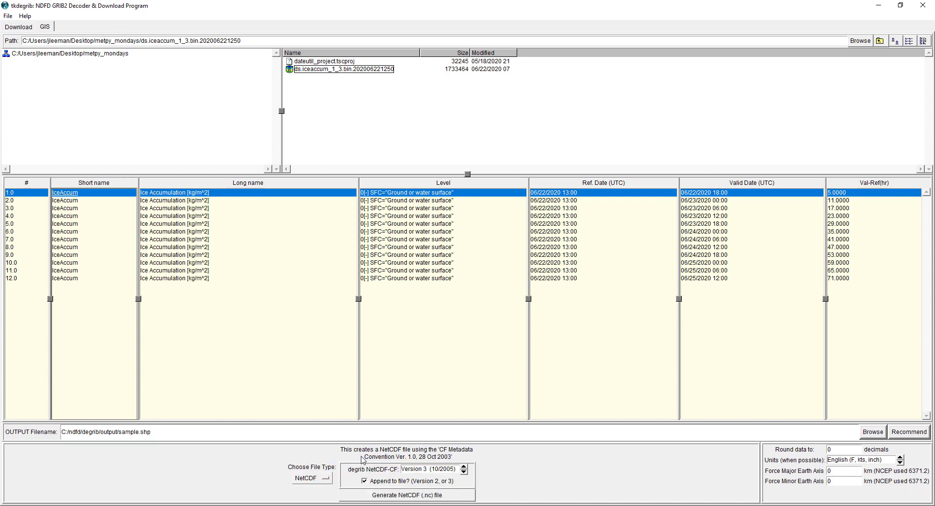
{"action": "left_click", "coordinate": [469, 472]}
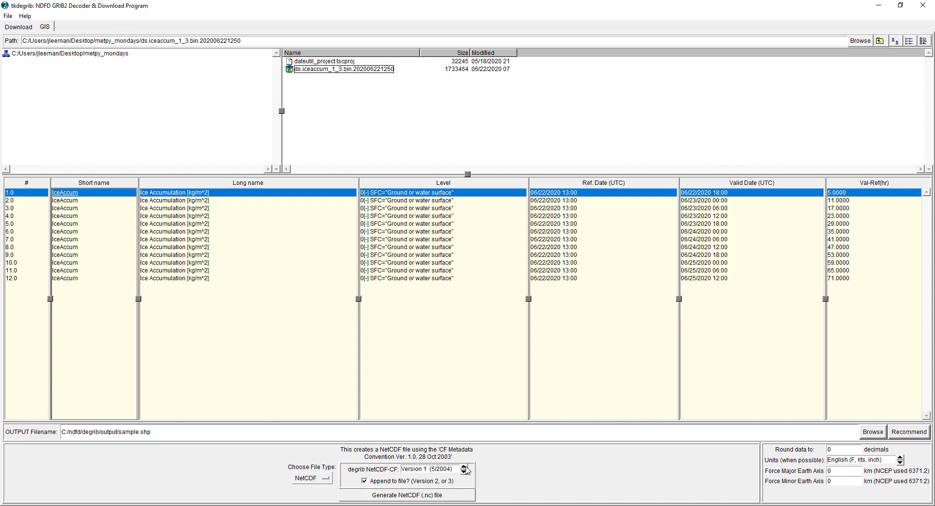
{"action": "left_click", "coordinate": [467, 473]}
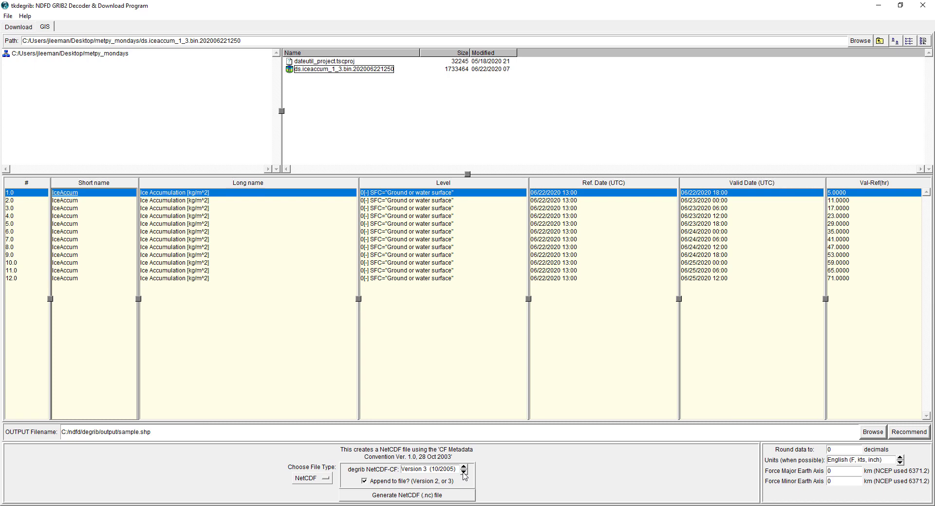
{"action": "mouse_move", "coordinate": [485, 493]}
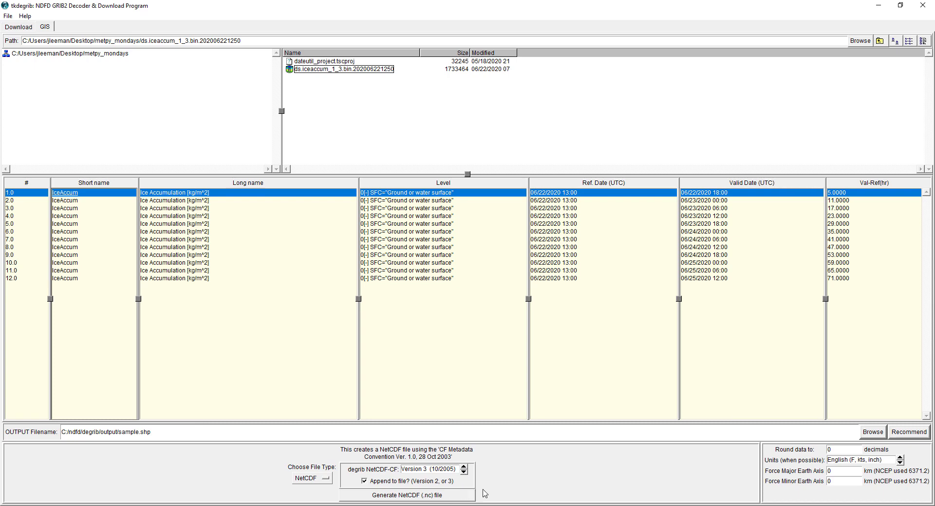